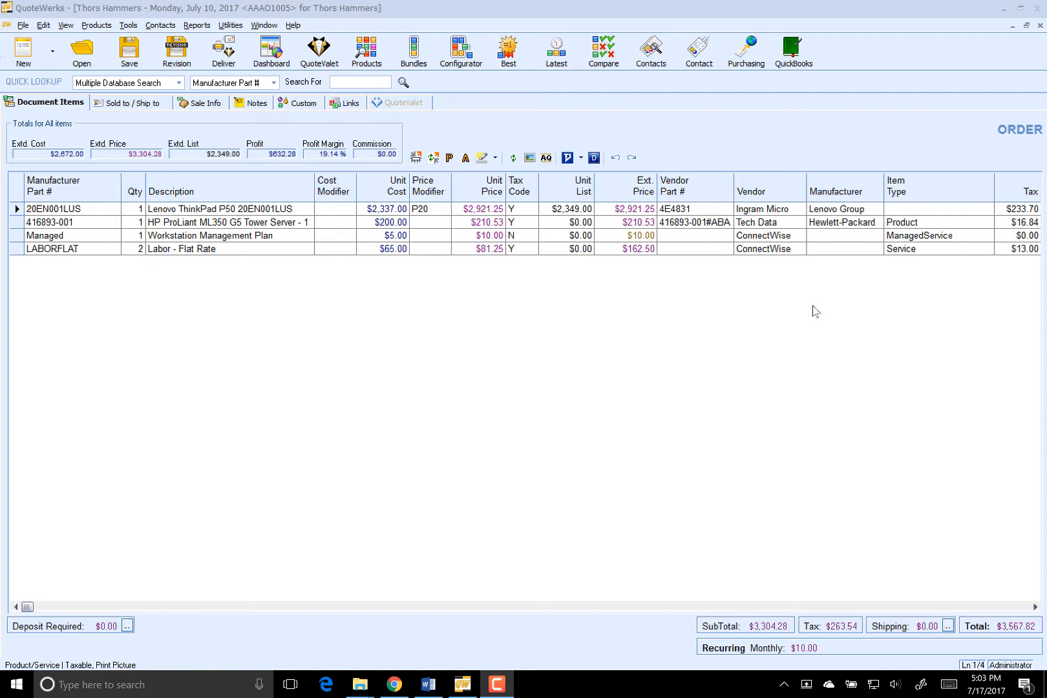
mouse_move(798, 326)
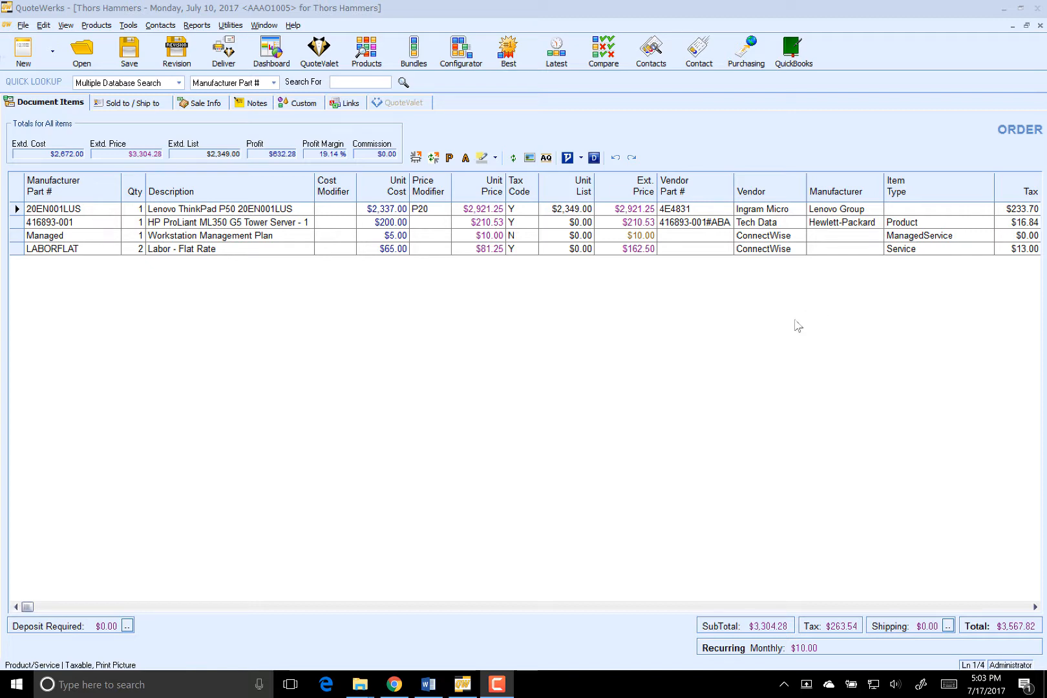
mouse_move(796, 346)
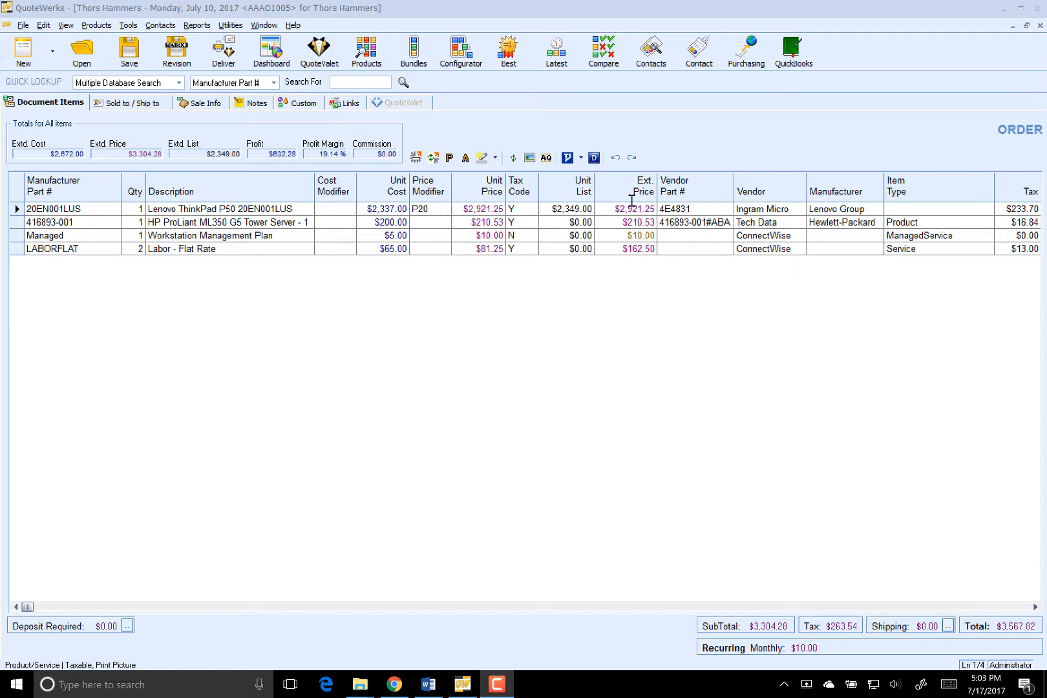
Go to Purchasing, agreeing to close all open documents first
click(744, 49)
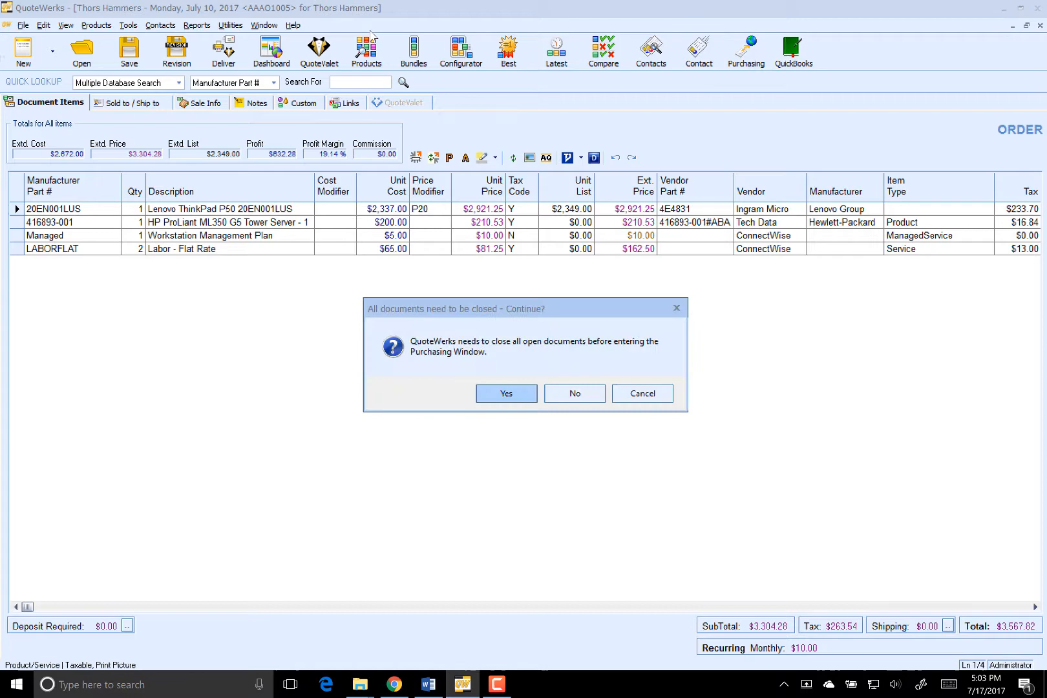
click(506, 393)
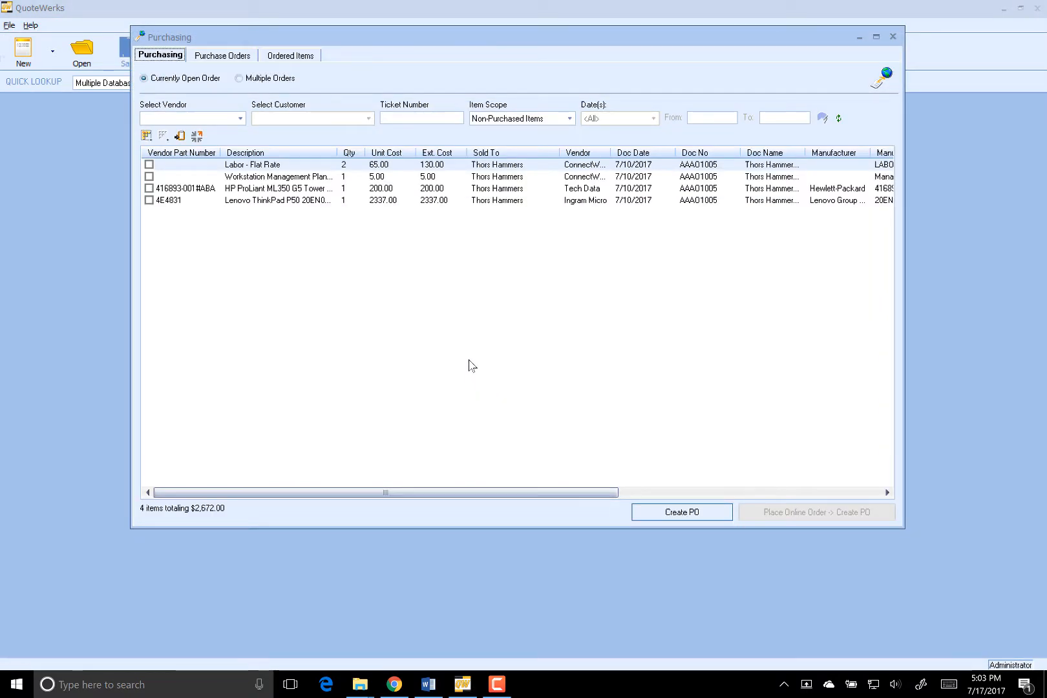
mouse_move(438, 354)
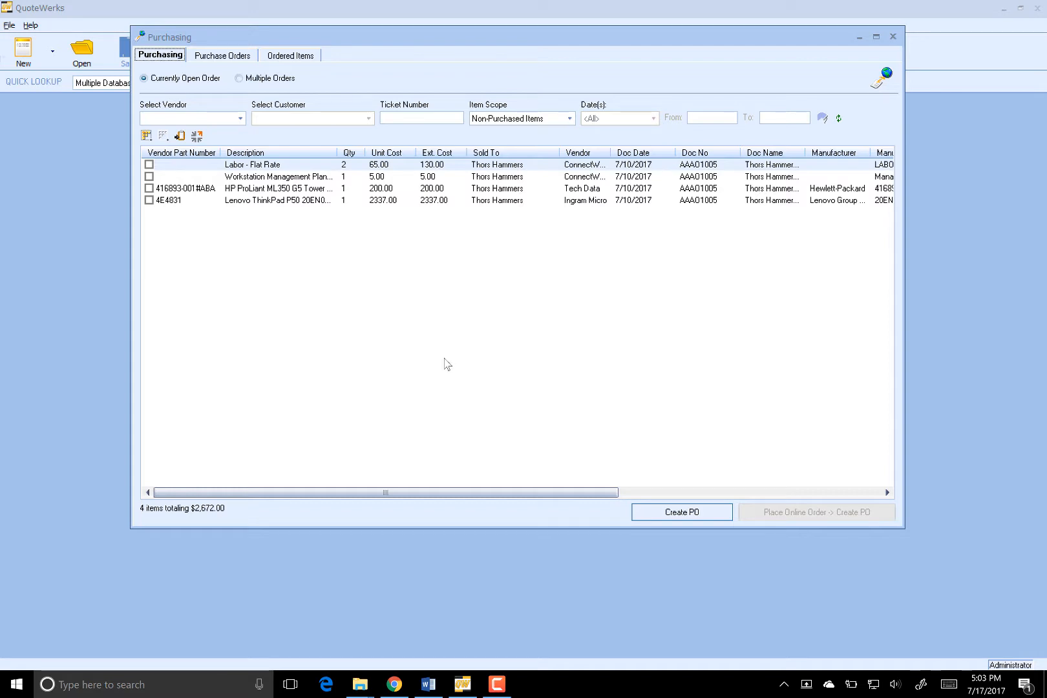
mouse_move(445, 364)
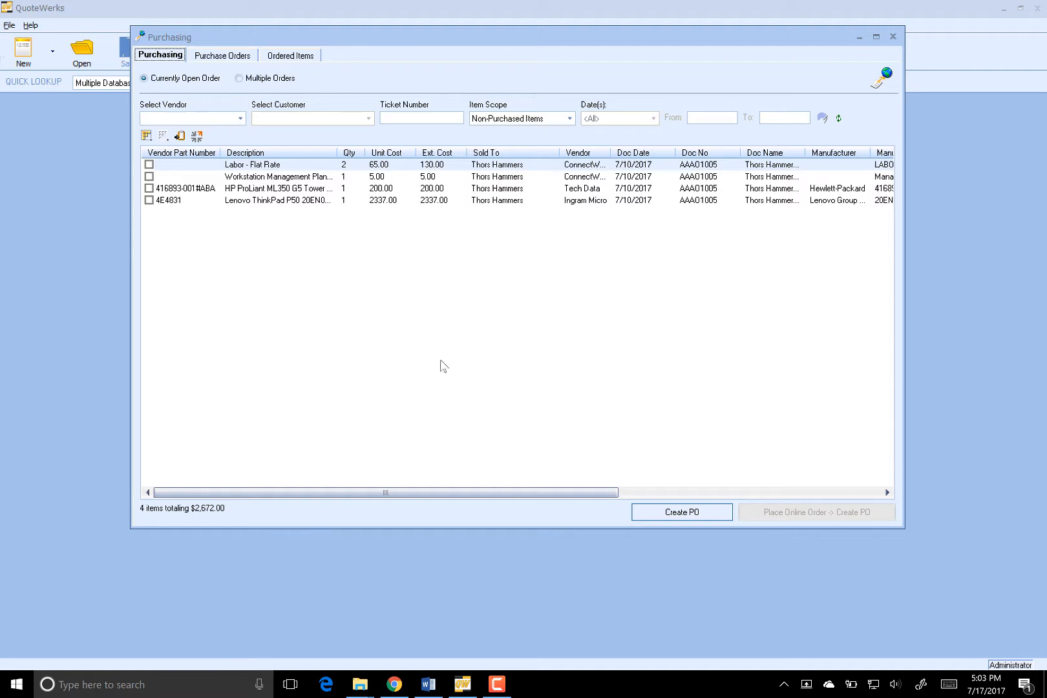
mouse_move(445, 366)
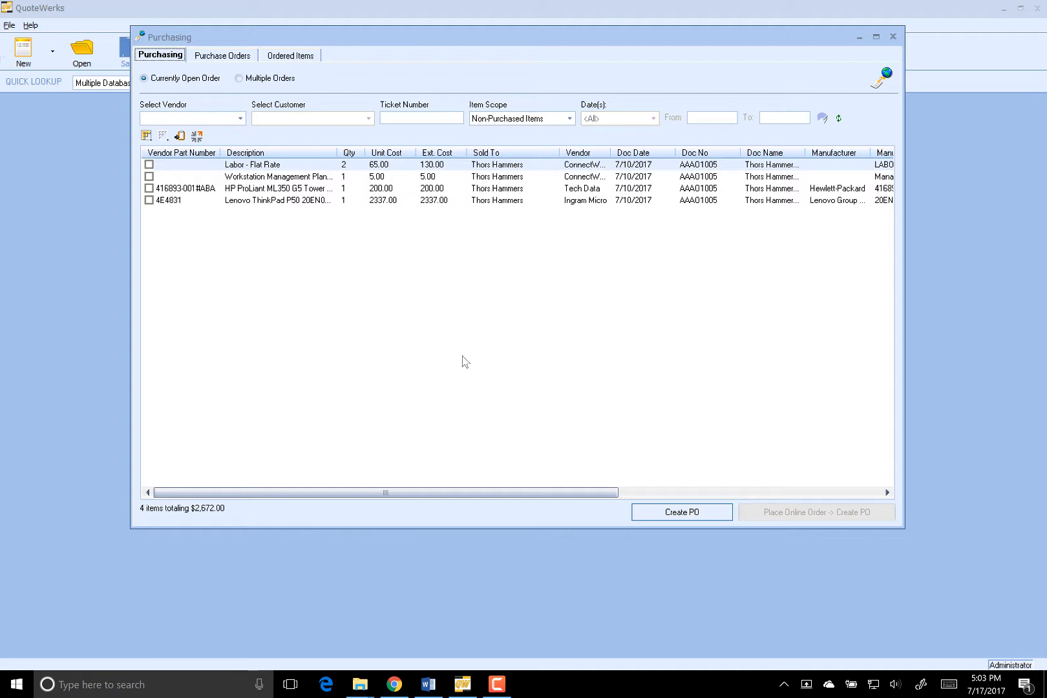
mouse_move(459, 365)
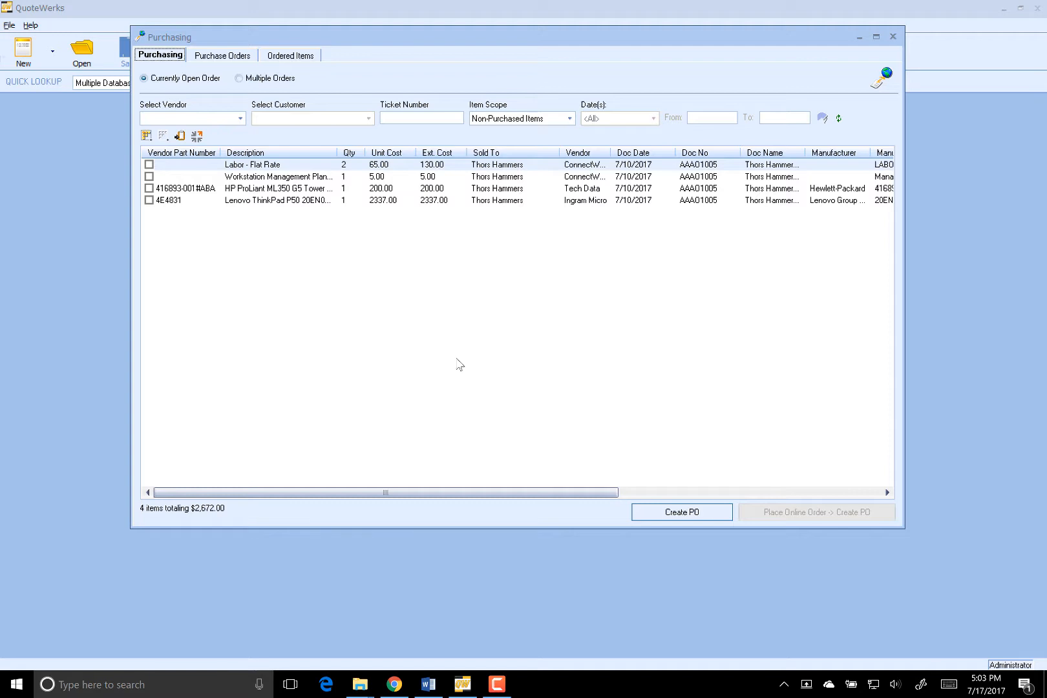
mouse_move(441, 366)
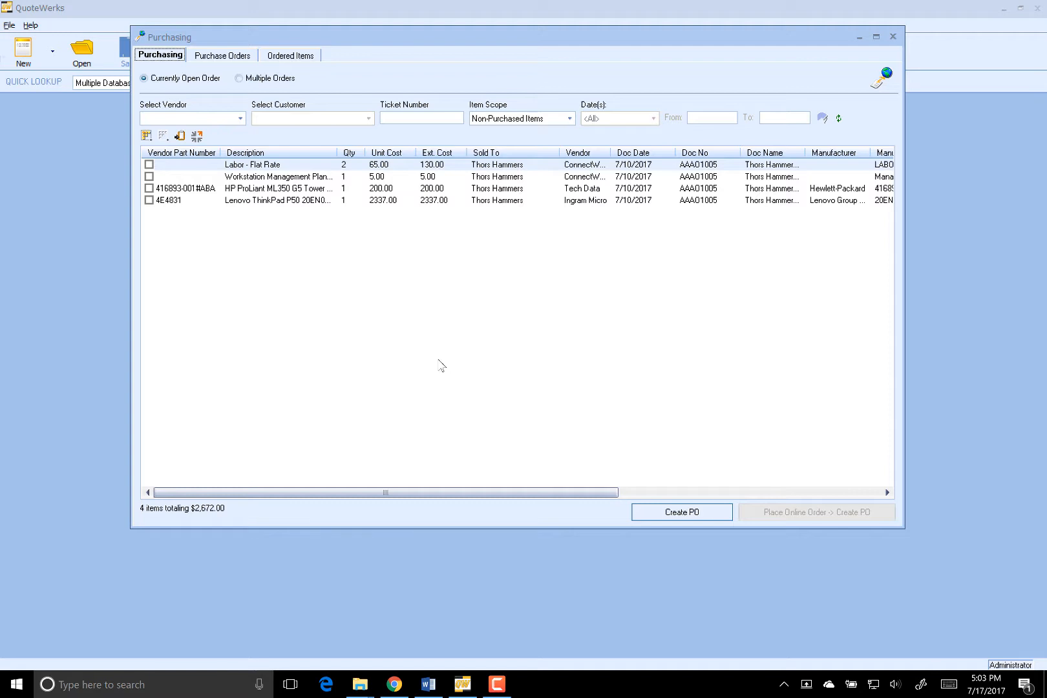
Filter purchasing to vendor Ingram Micro across Multiple Orders
click(239, 118)
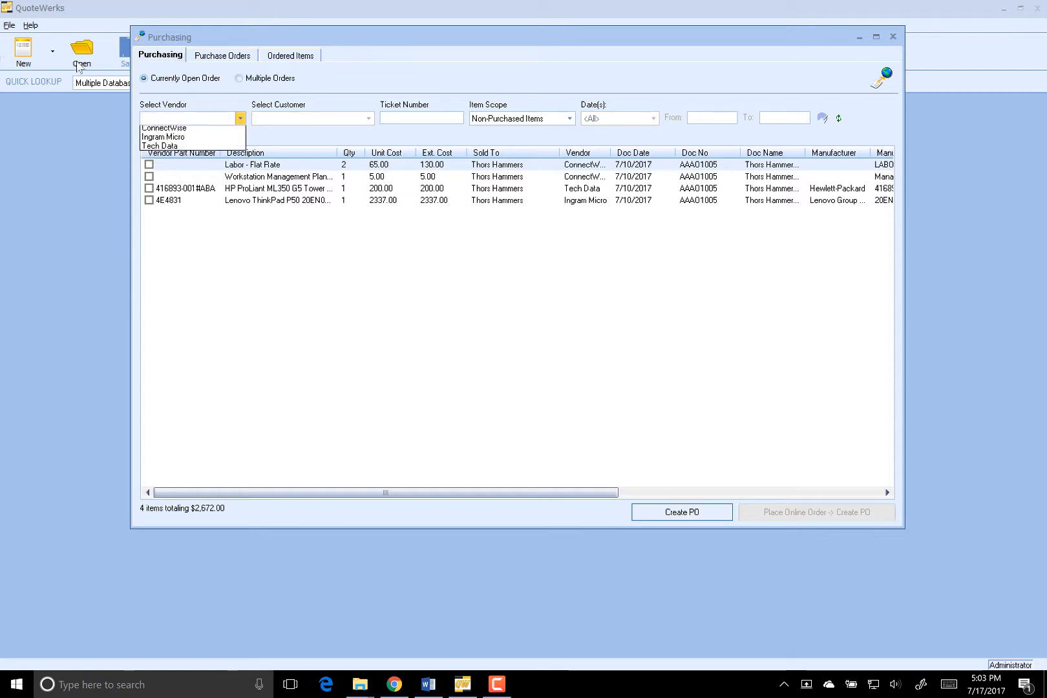
click(163, 137)
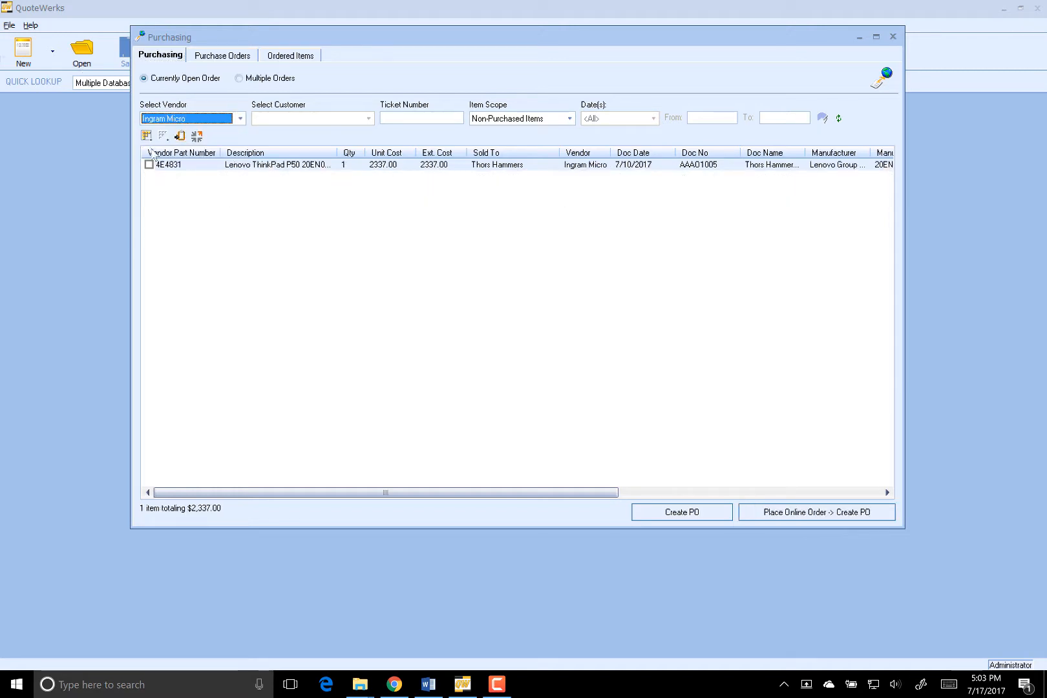
mouse_move(368, 193)
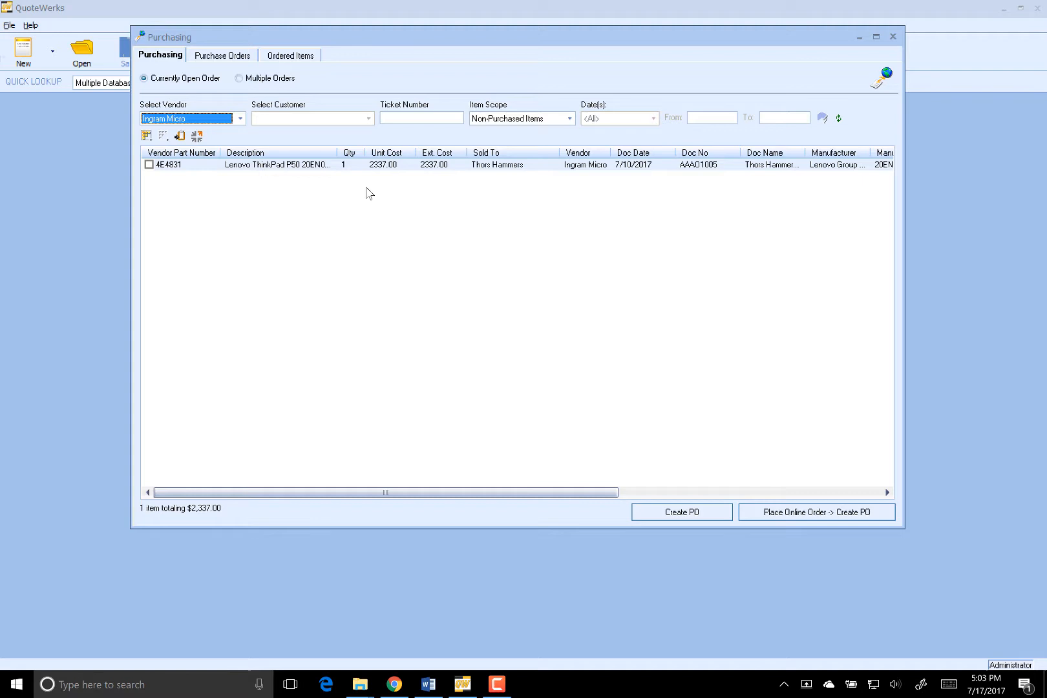
click(239, 78)
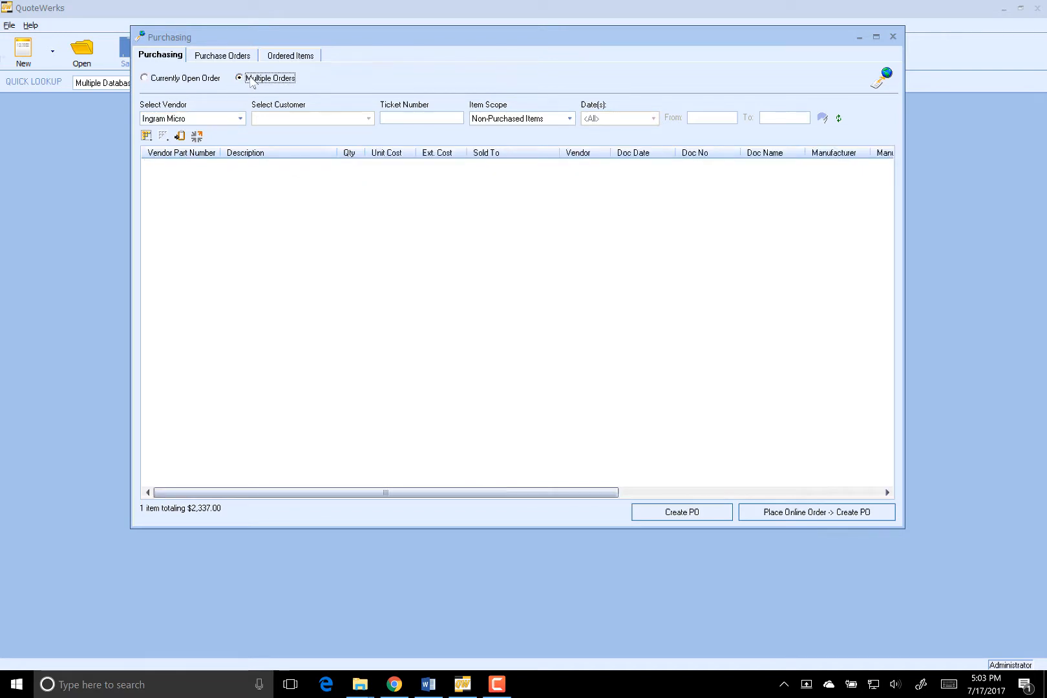
click(237, 78)
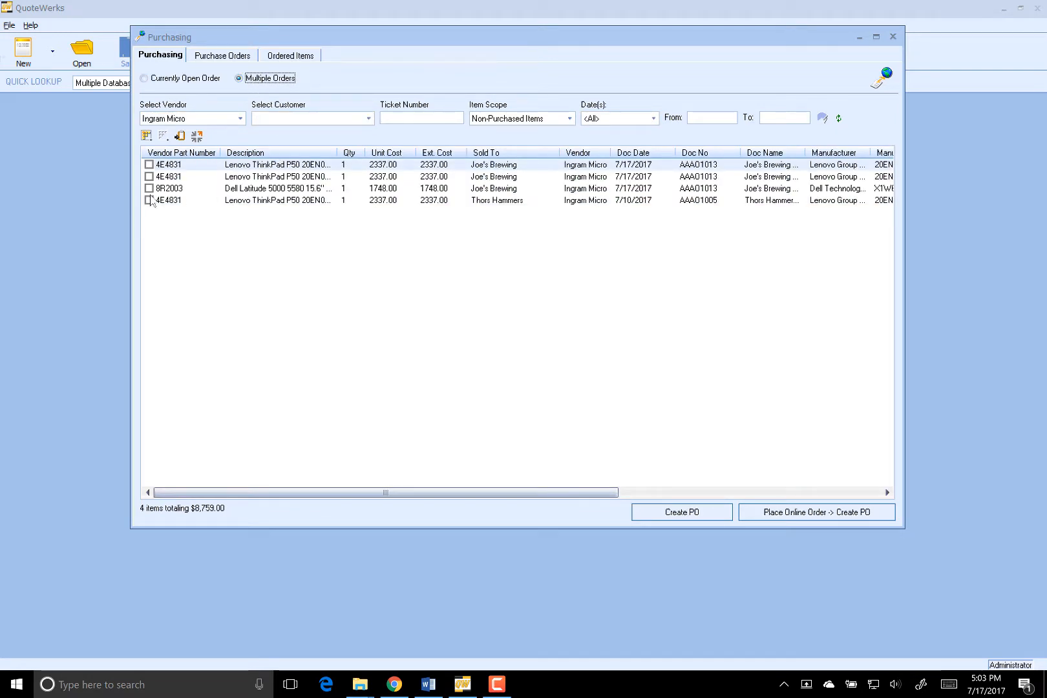
Limit dates to This Month, check all four items ($8,759.00) and create a PO
click(149, 201)
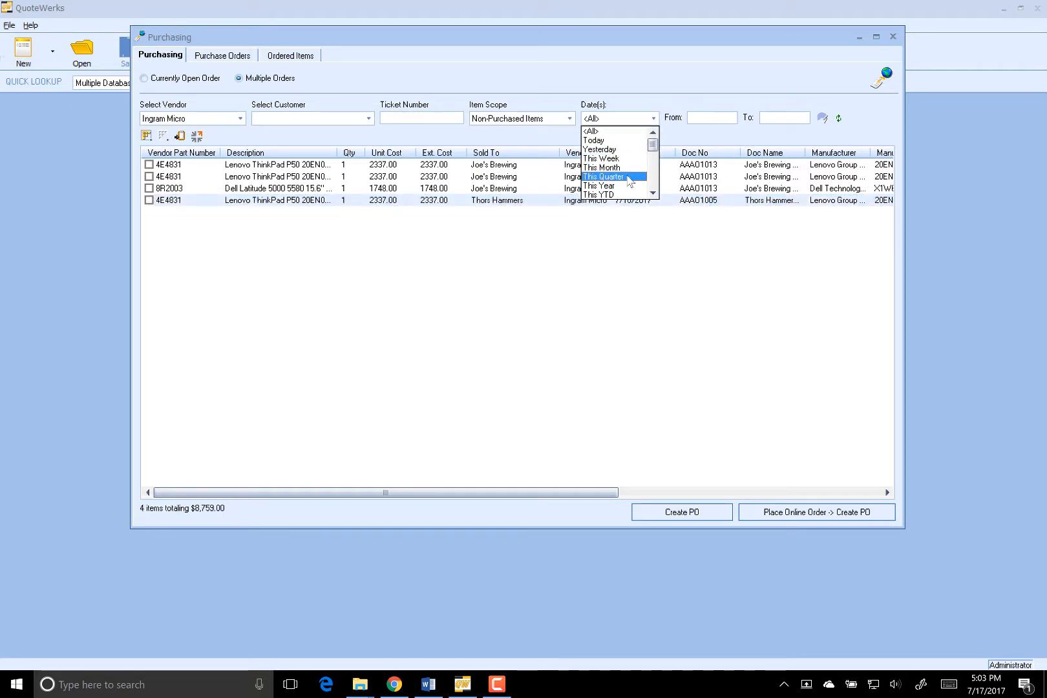
click(600, 167)
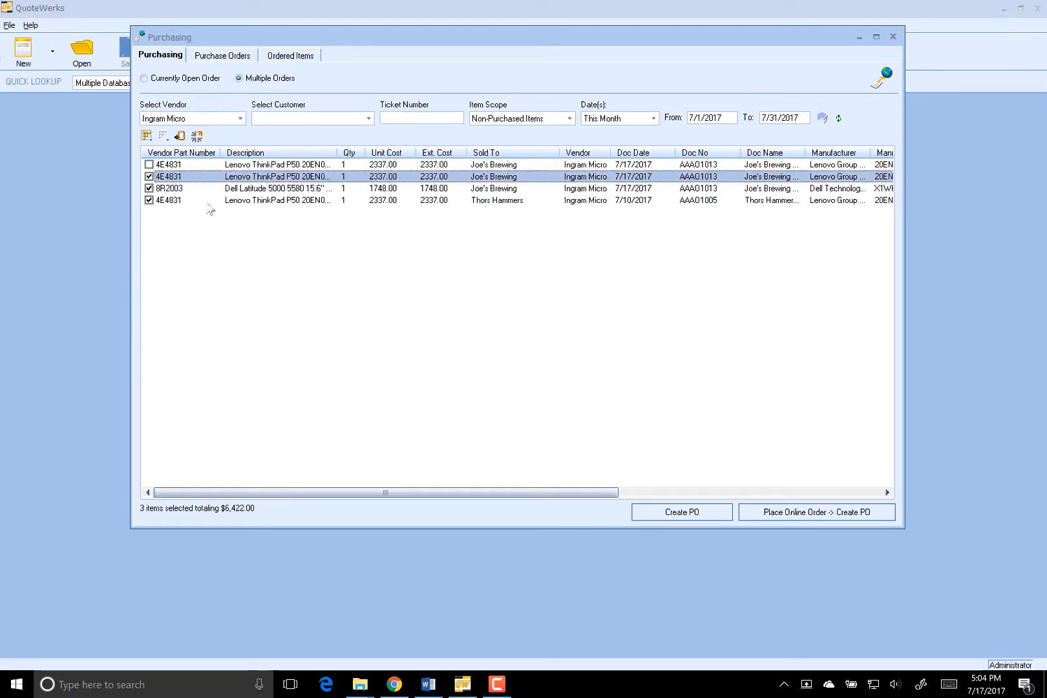
click(149, 164)
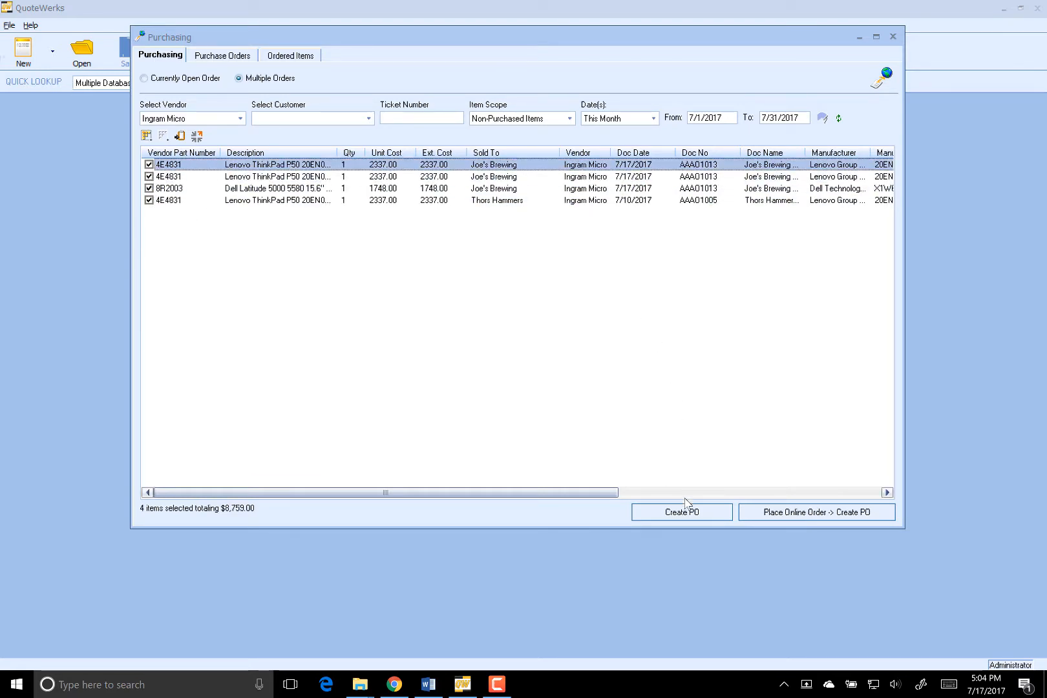
click(681, 512)
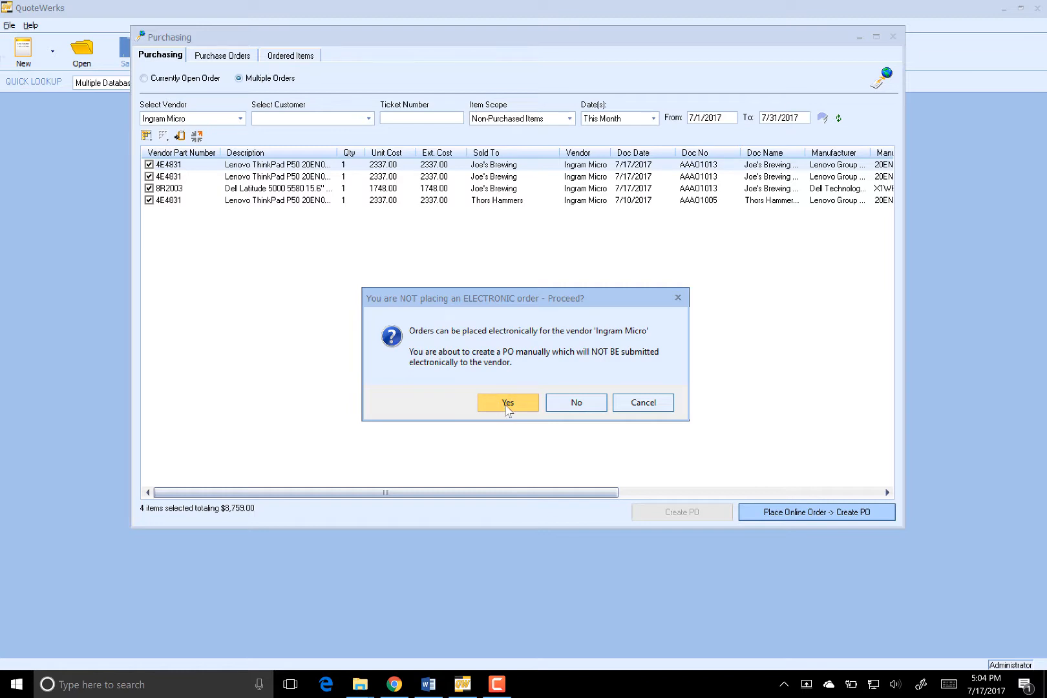
Confirm a manual, non-electronic order and create PO 17-1008 with Export to QuickBooks checked
click(507, 402)
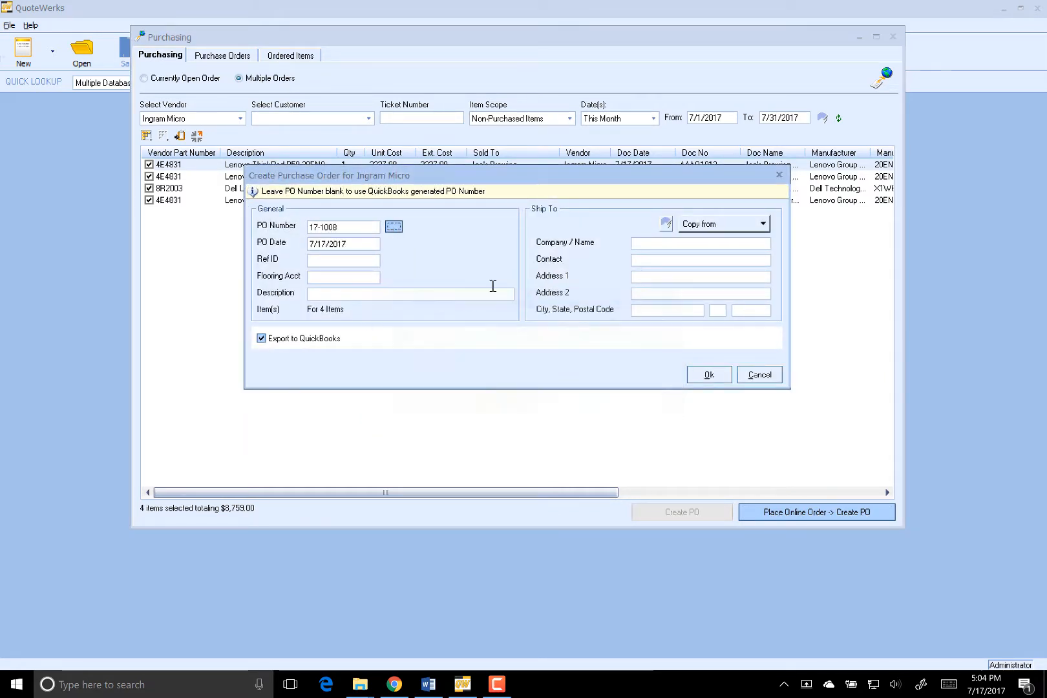
mouse_move(708, 373)
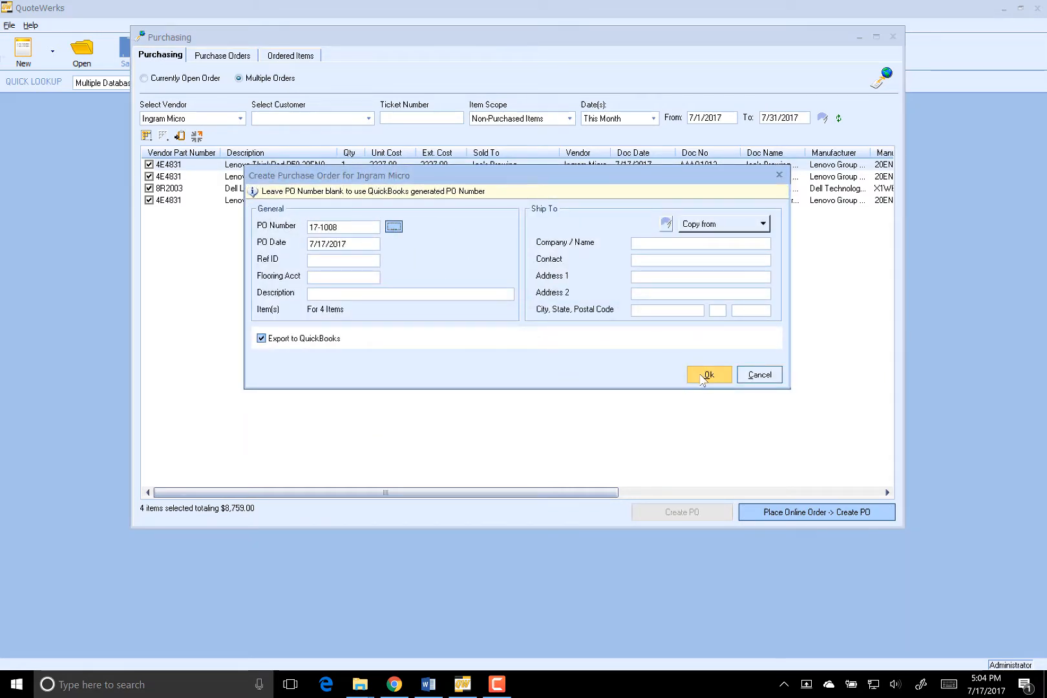
click(709, 374)
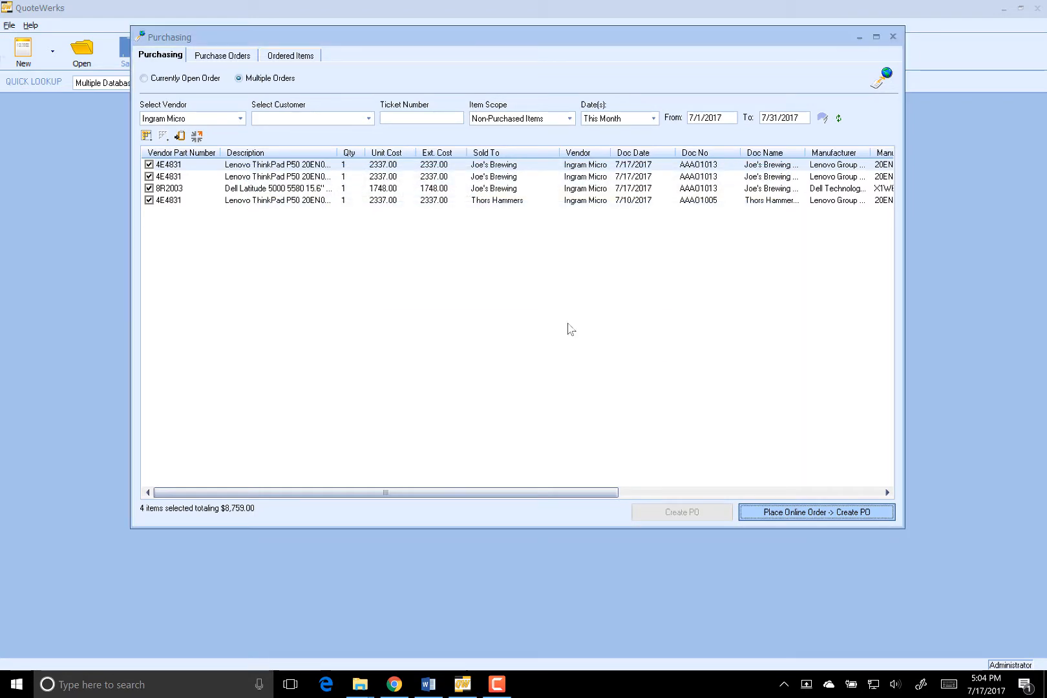
click(816, 512)
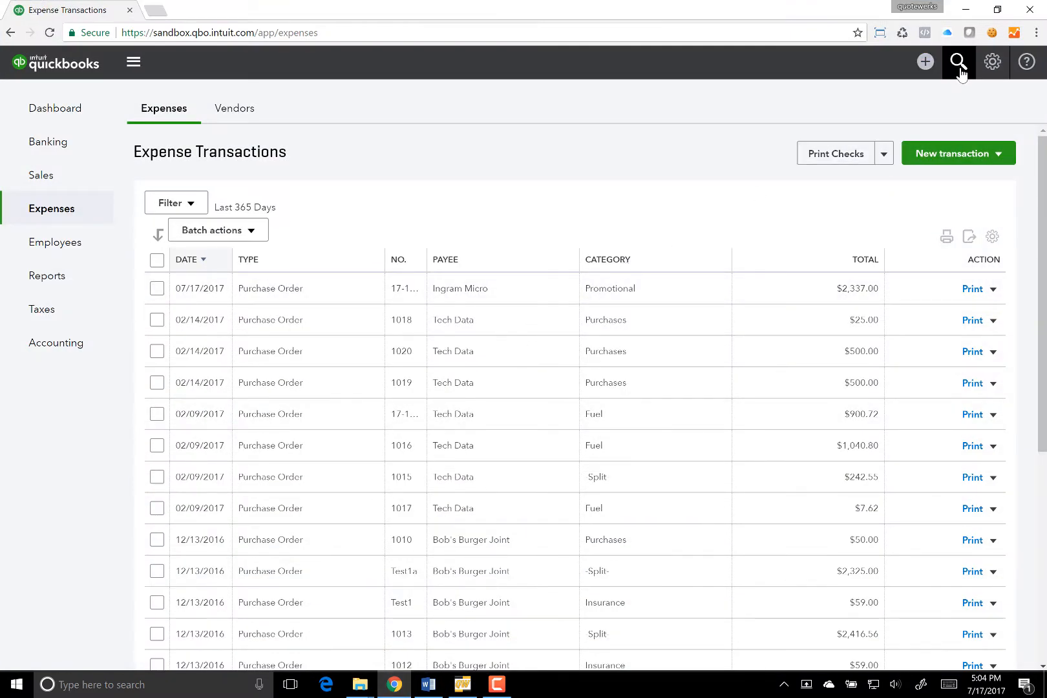
Find and open Purchase Order No. 17-1008 from Recent Transactions in QuickBooks Online
click(958, 62)
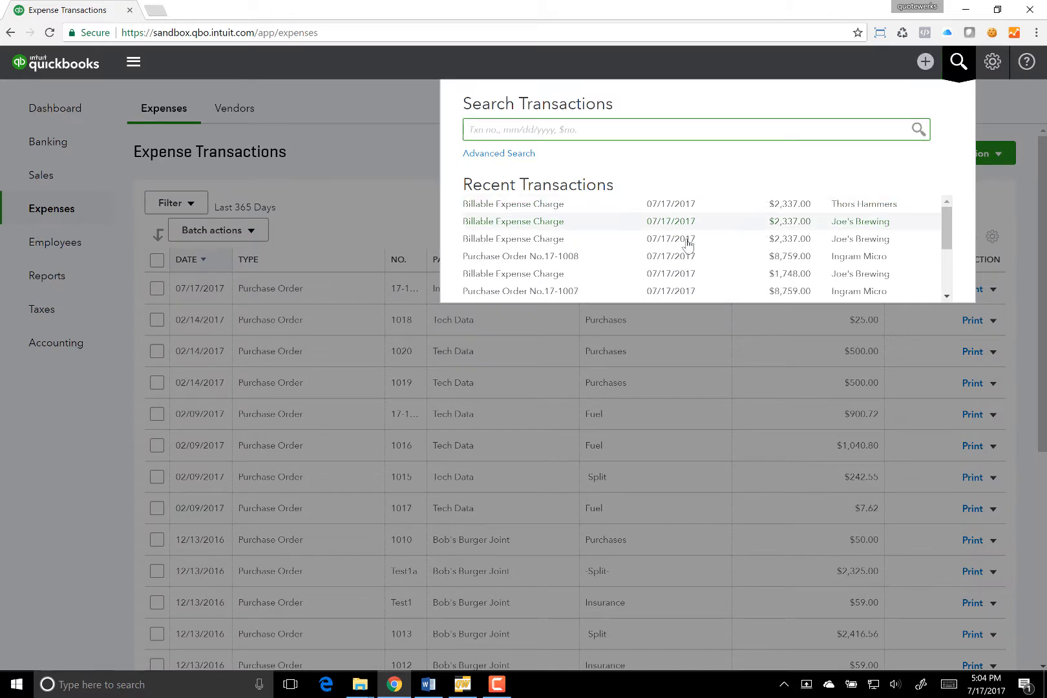
click(518, 256)
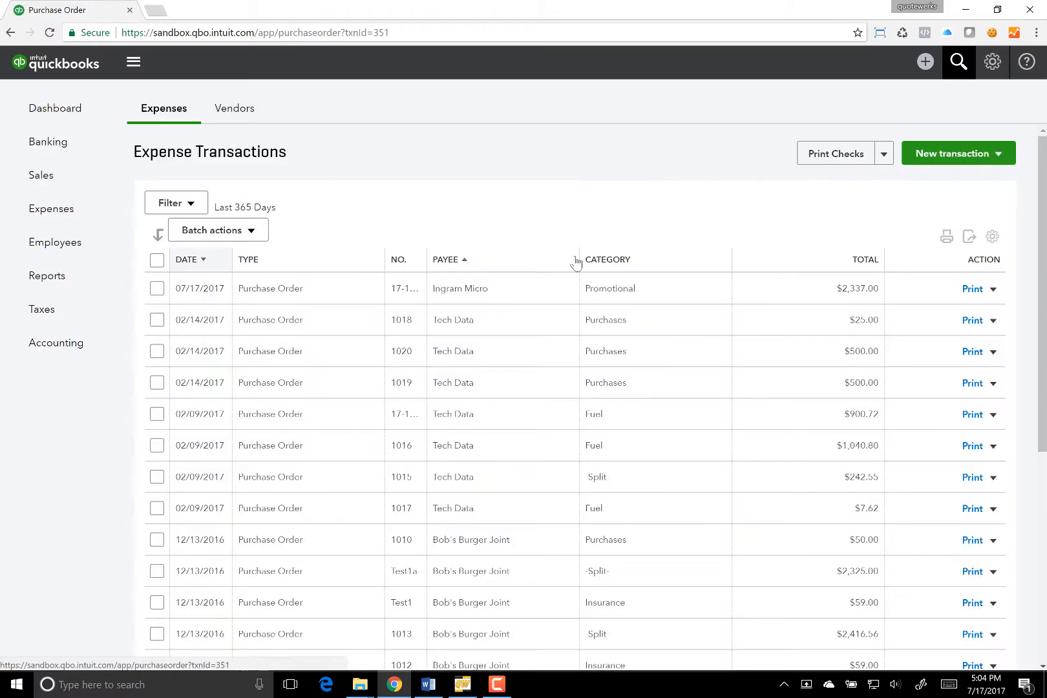
click(459, 288)
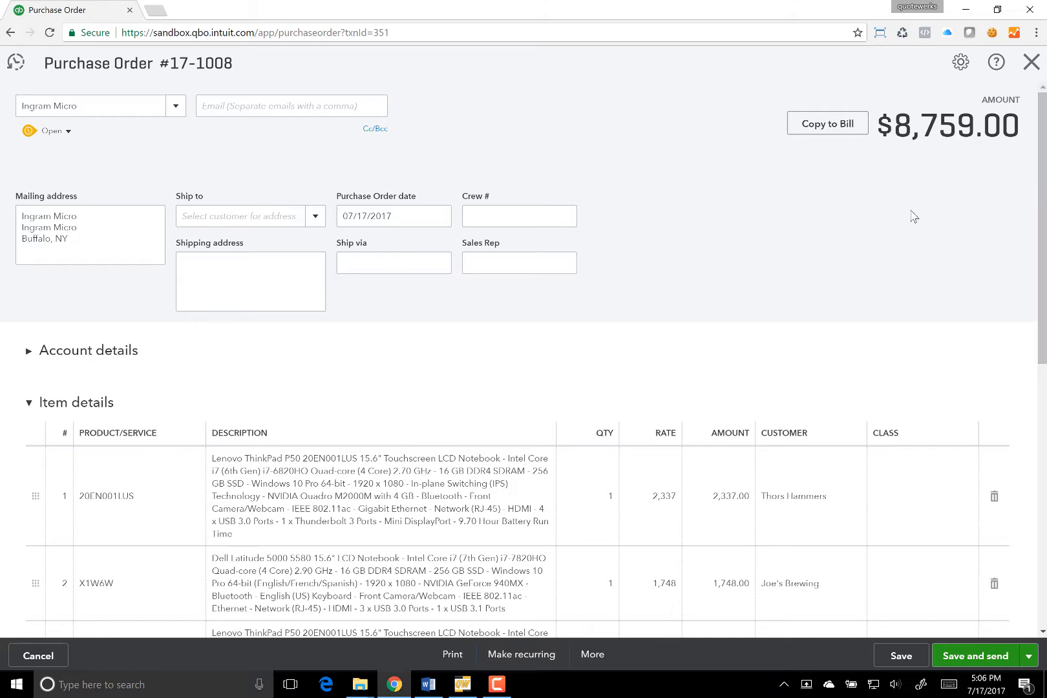
mouse_move(939, 221)
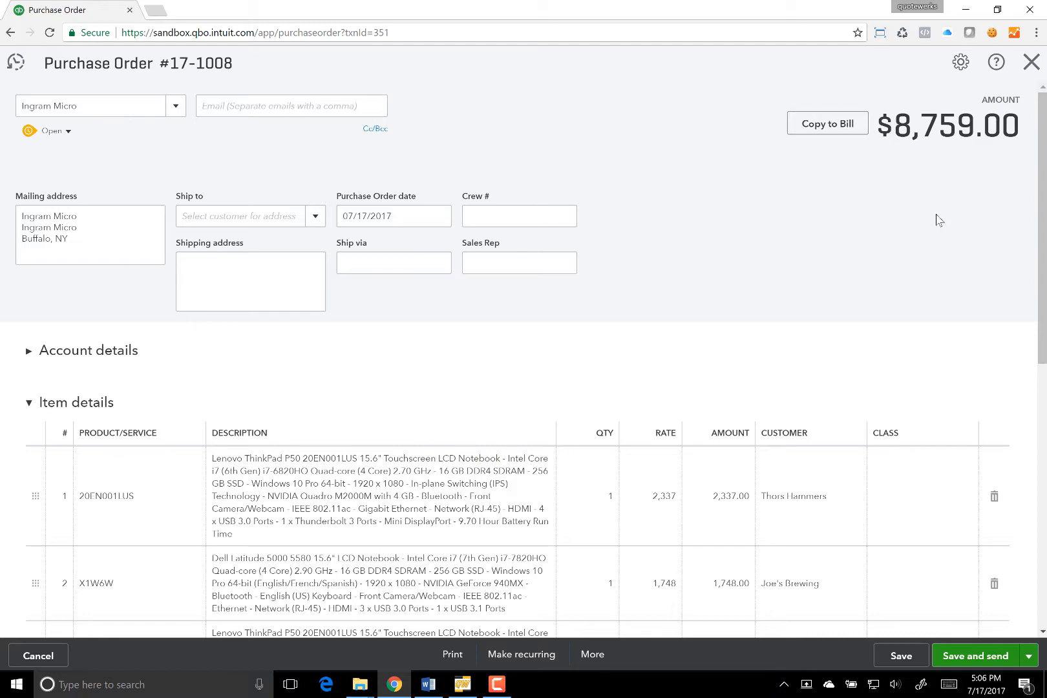
mouse_move(1043, 186)
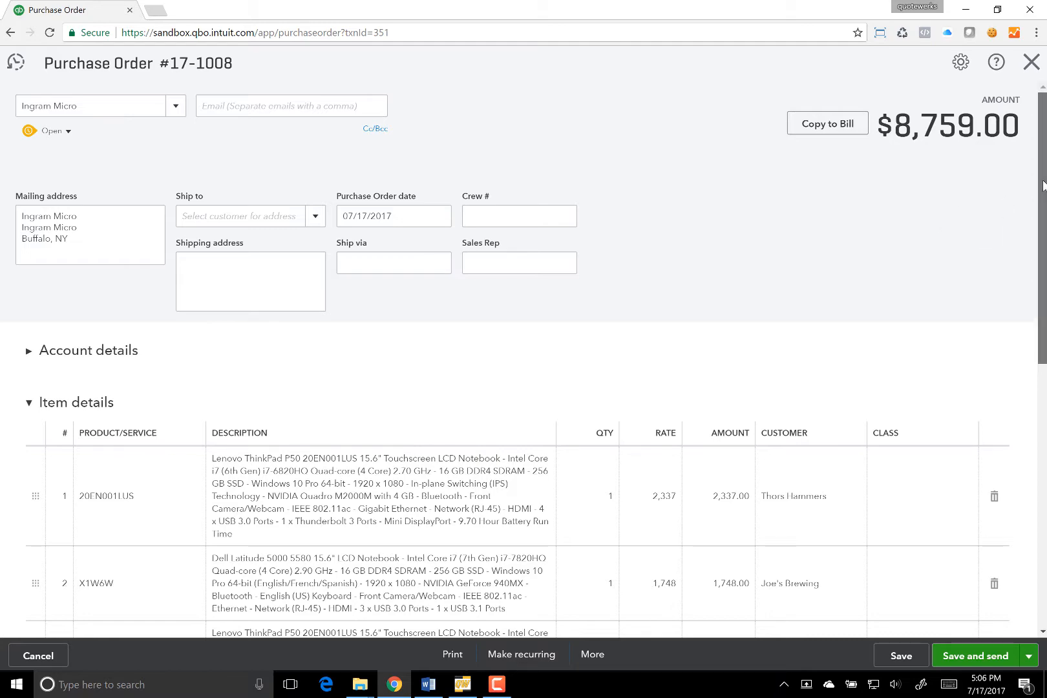
scroll(down, 3)
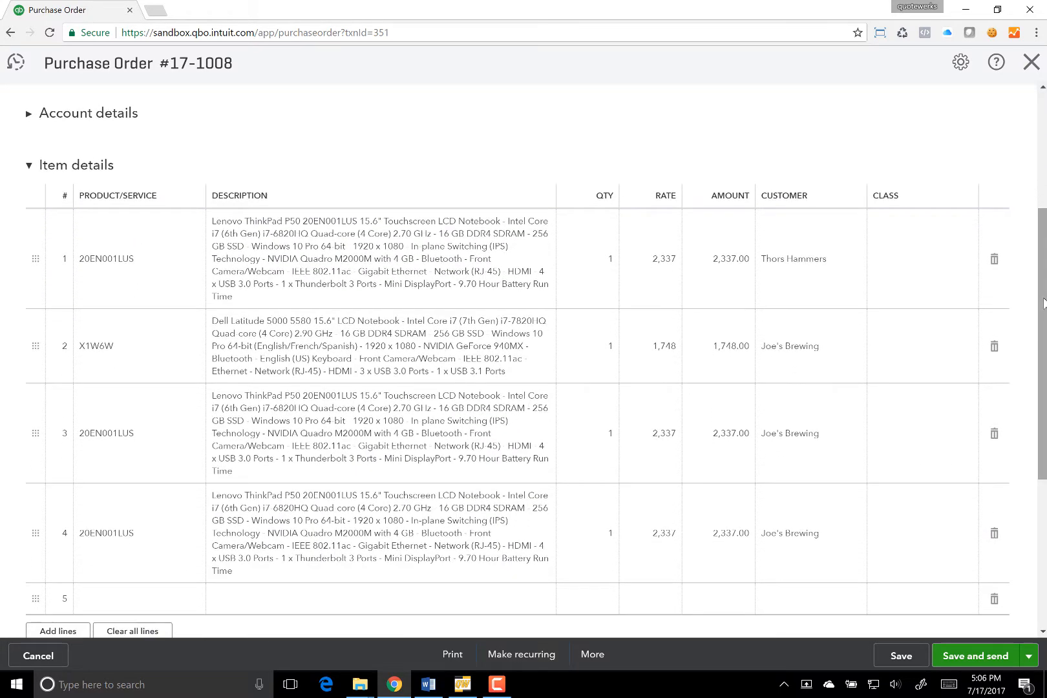
mouse_move(706, 162)
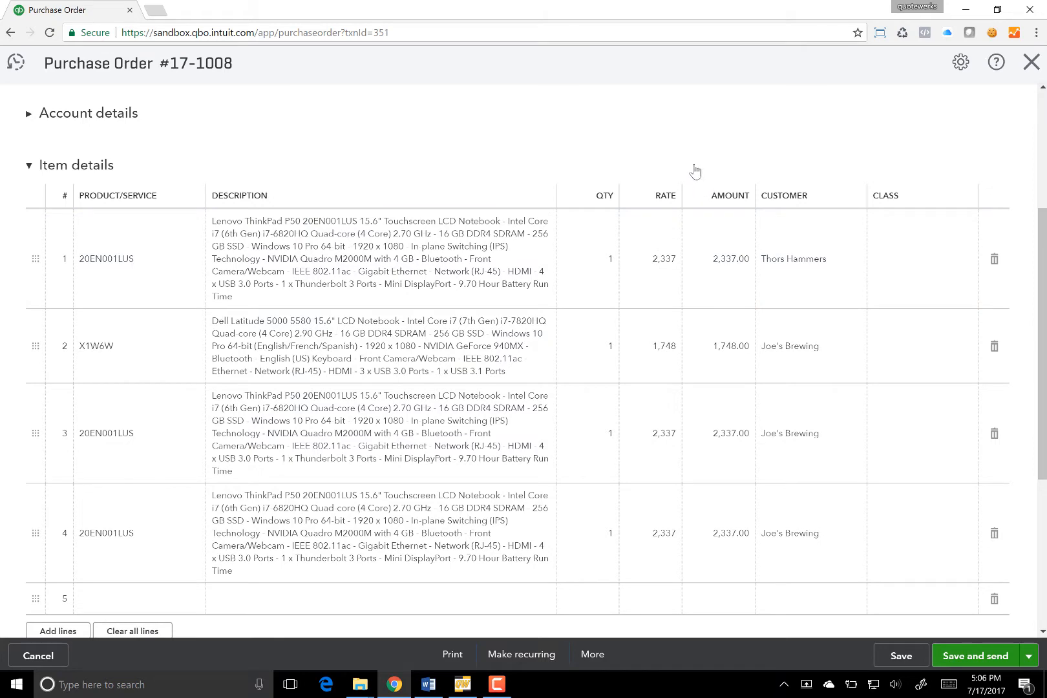
mouse_move(708, 161)
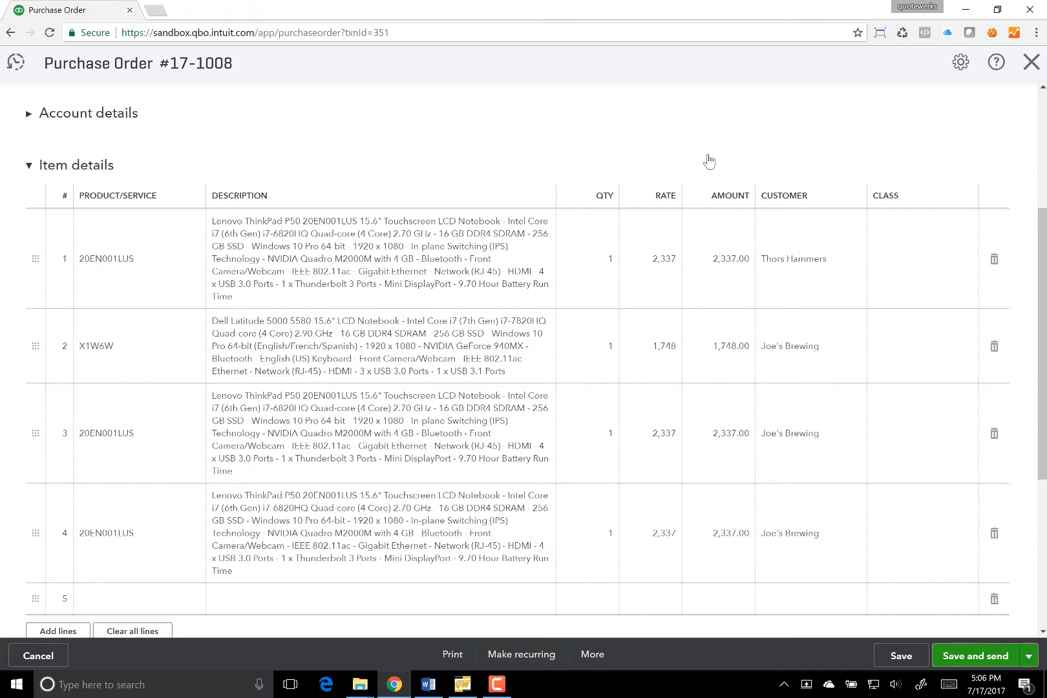
mouse_move(705, 162)
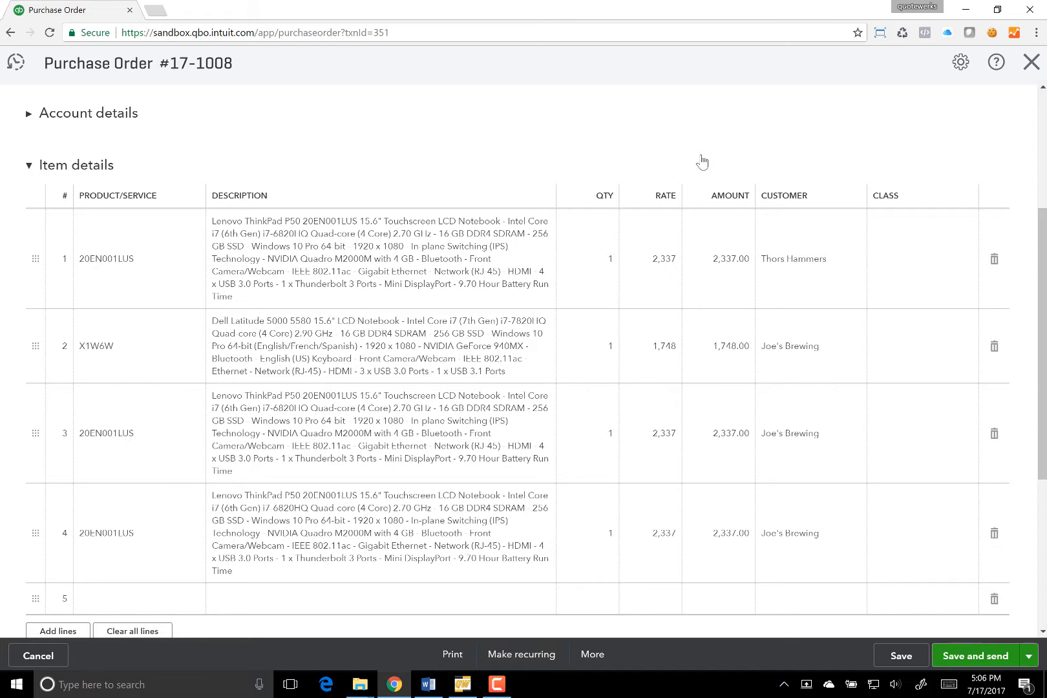